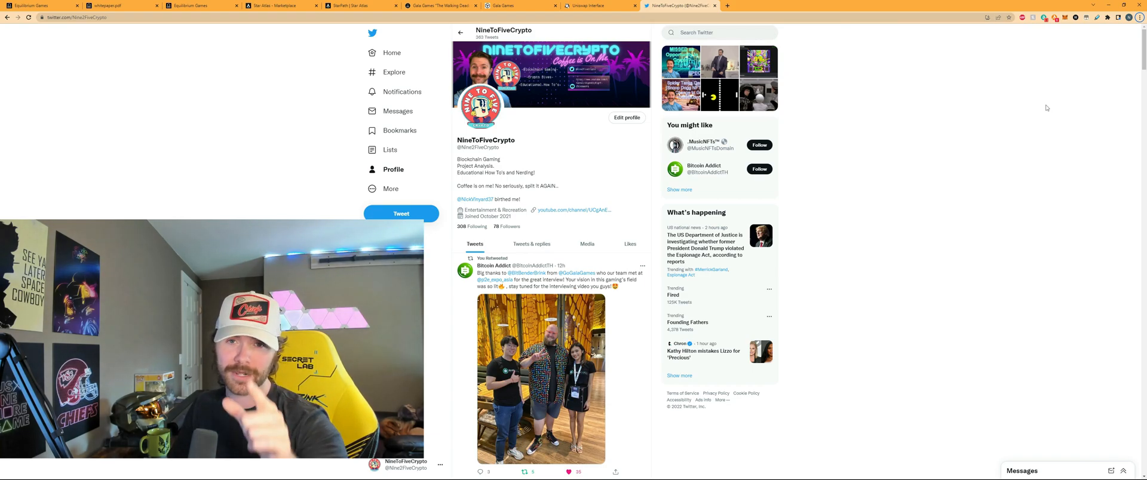
Switch to the CoinMarketCap tab to reach its price listings.
click(760, 6)
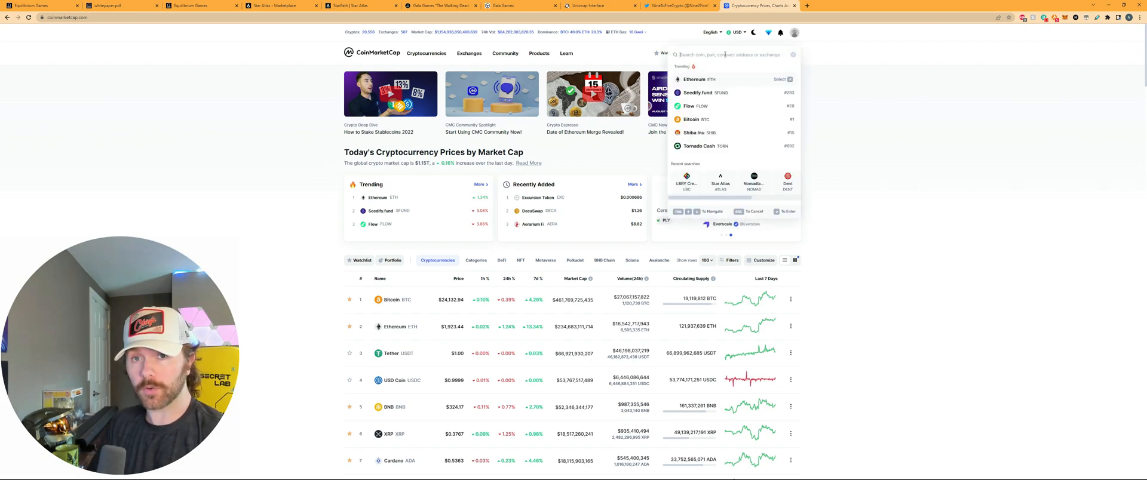
Search 'mate' and scroll Materium's page to its Uniswap market.
text(mate)
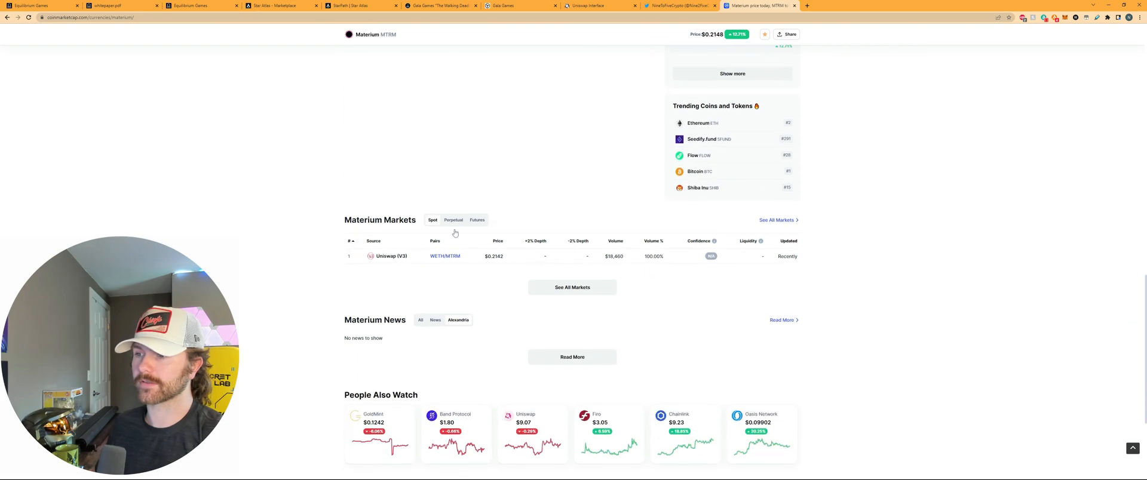
scroll(down, 3)
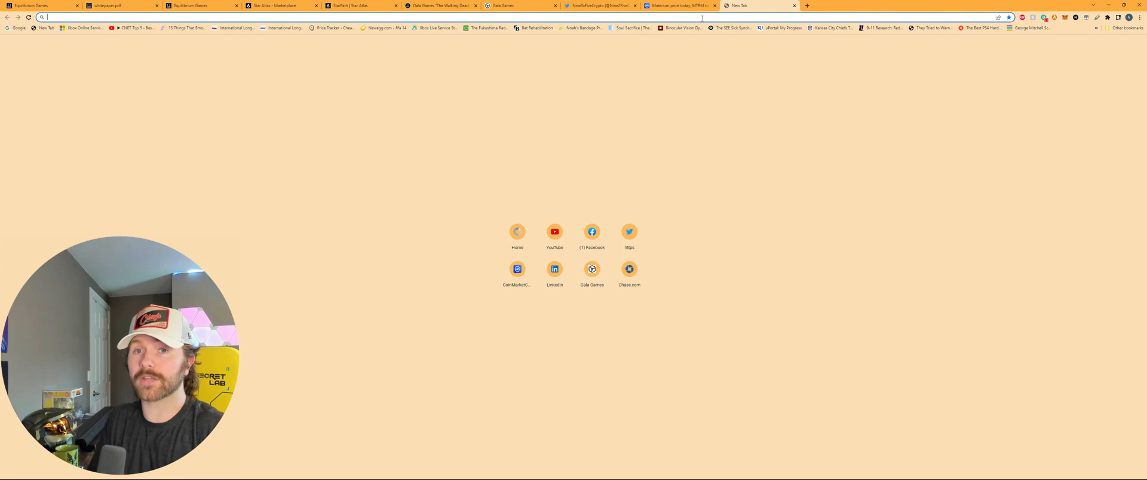
Visit uniswap.org and launch the swap app.
text(uniswap.org)
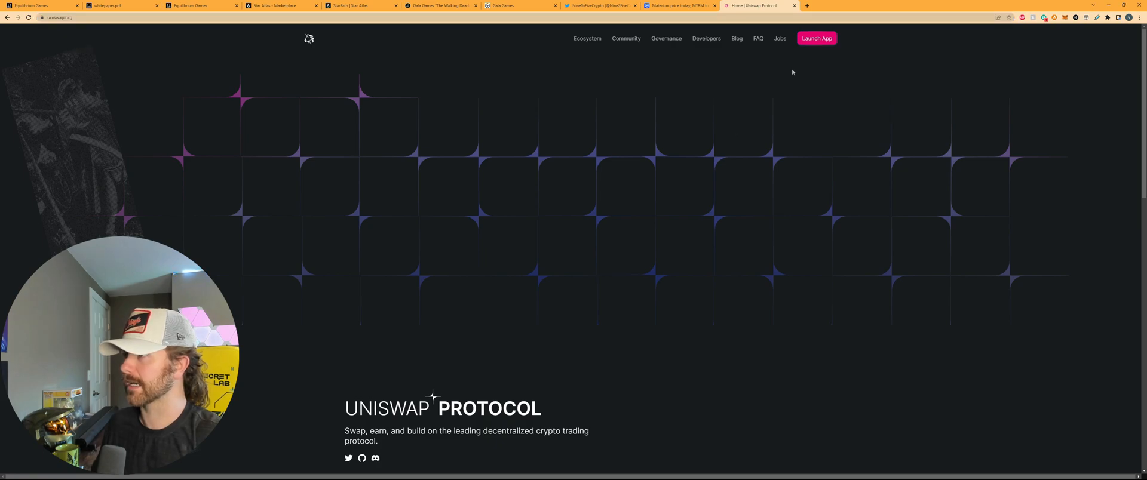
click(816, 38)
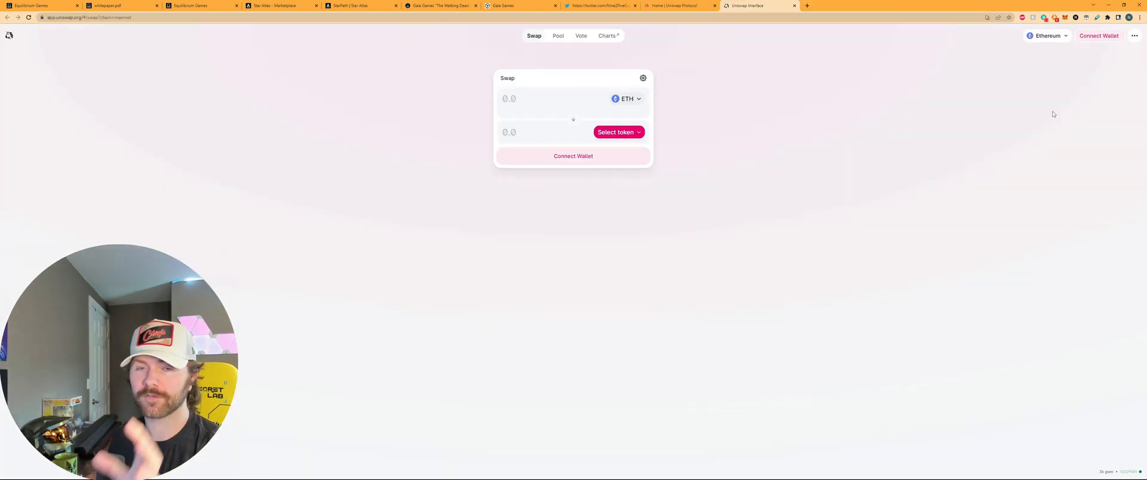
mouse_move(1087, 114)
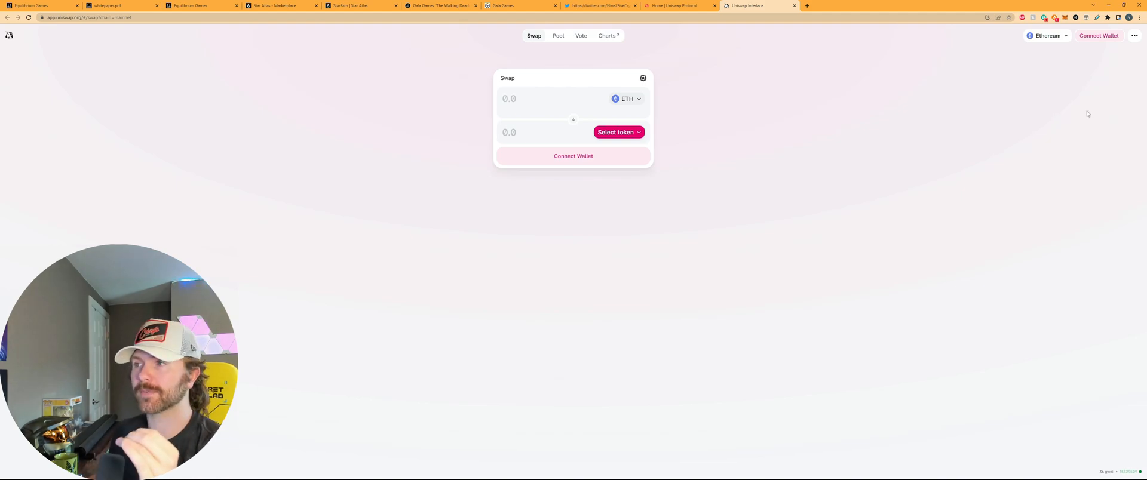
mouse_move(770, 127)
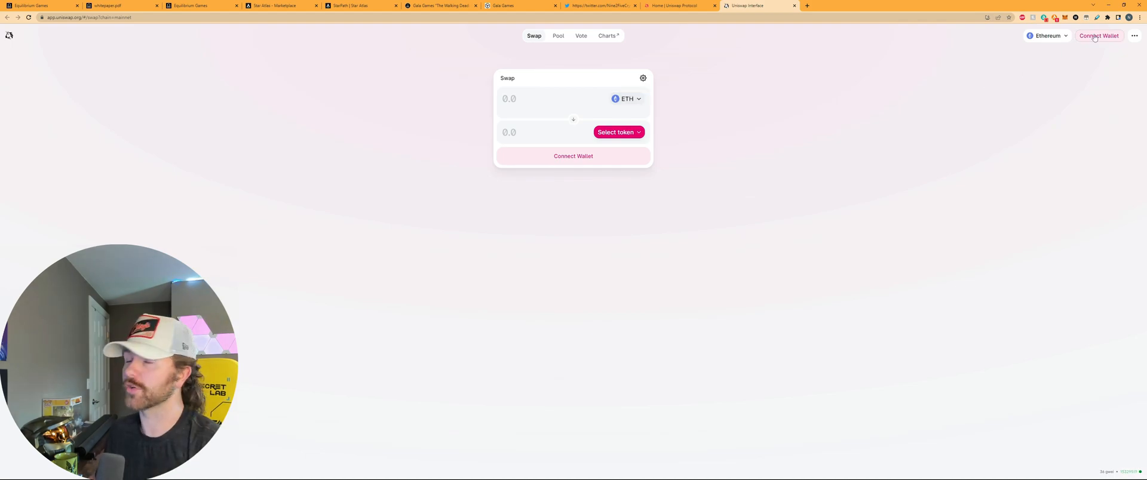
Connect and unlock MetaMask, showing the 0.00791 ETH balance.
click(1098, 35)
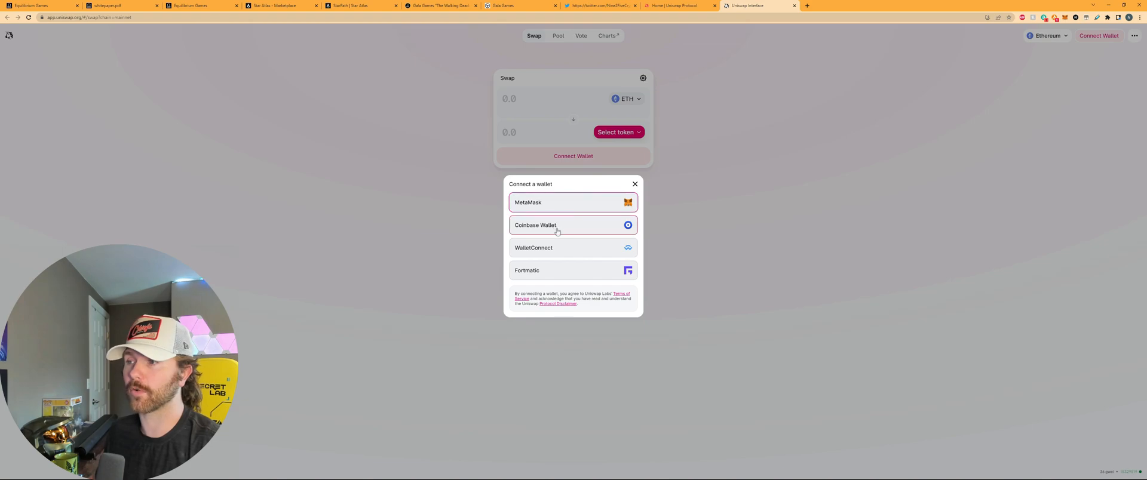
mouse_move(558, 278)
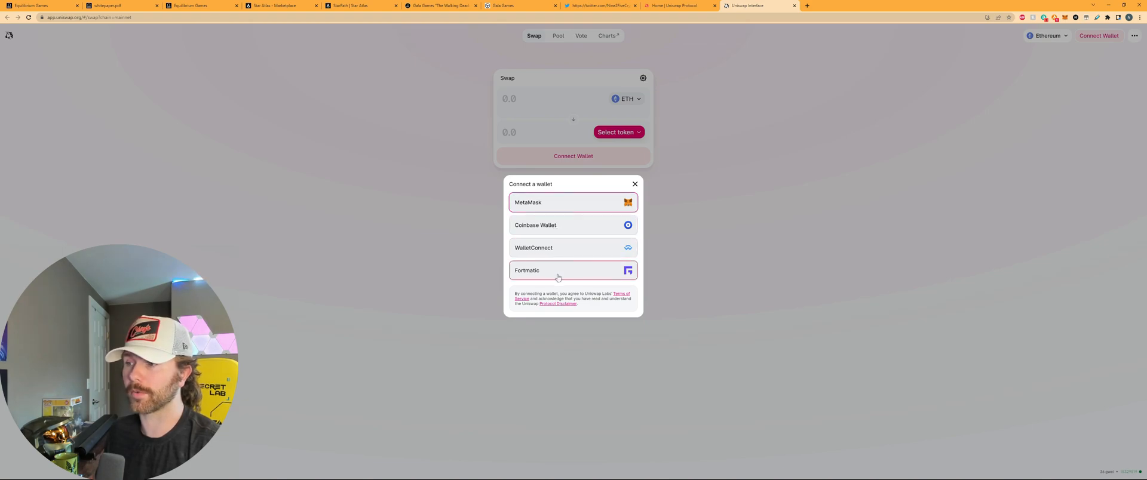
mouse_move(563, 206)
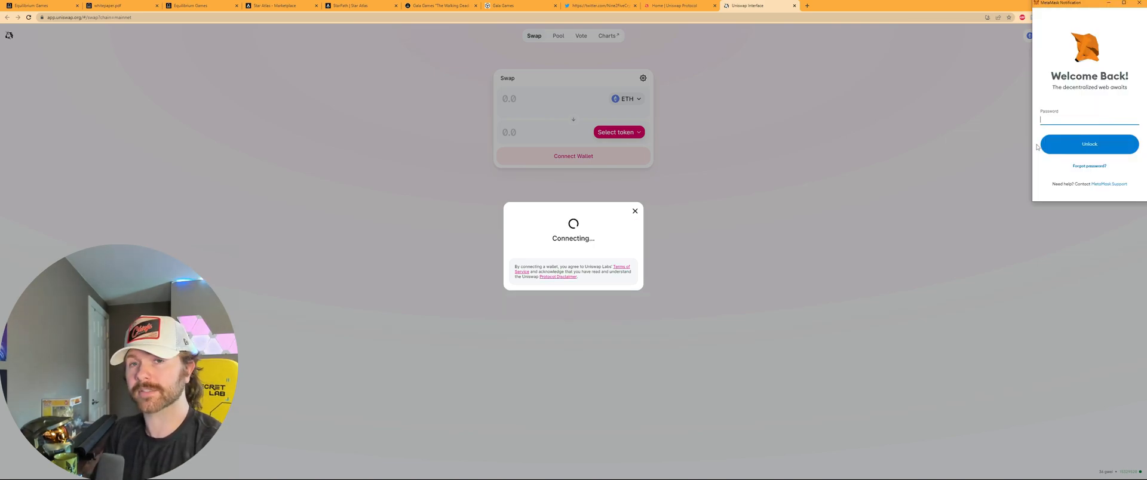
click(1088, 144)
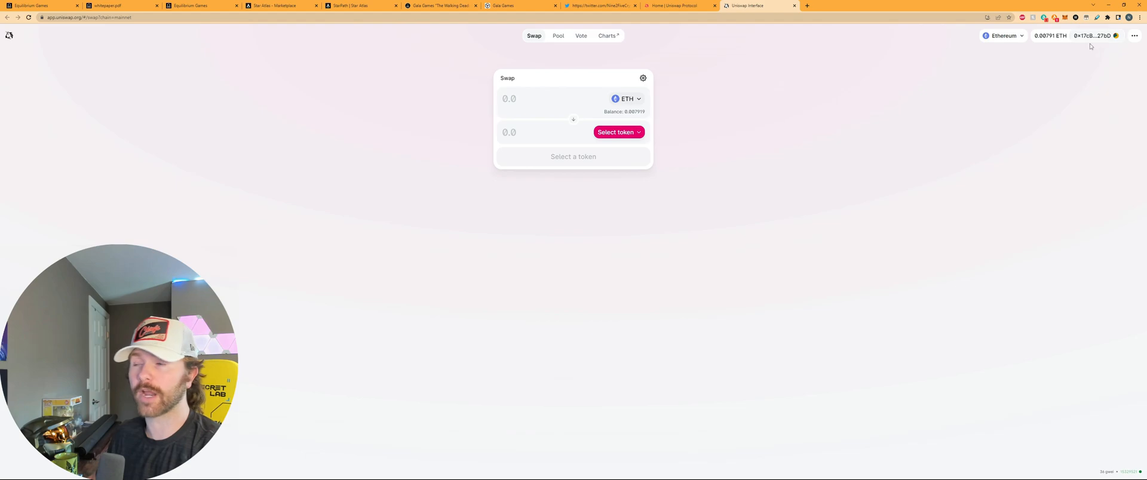
mouse_move(1067, 124)
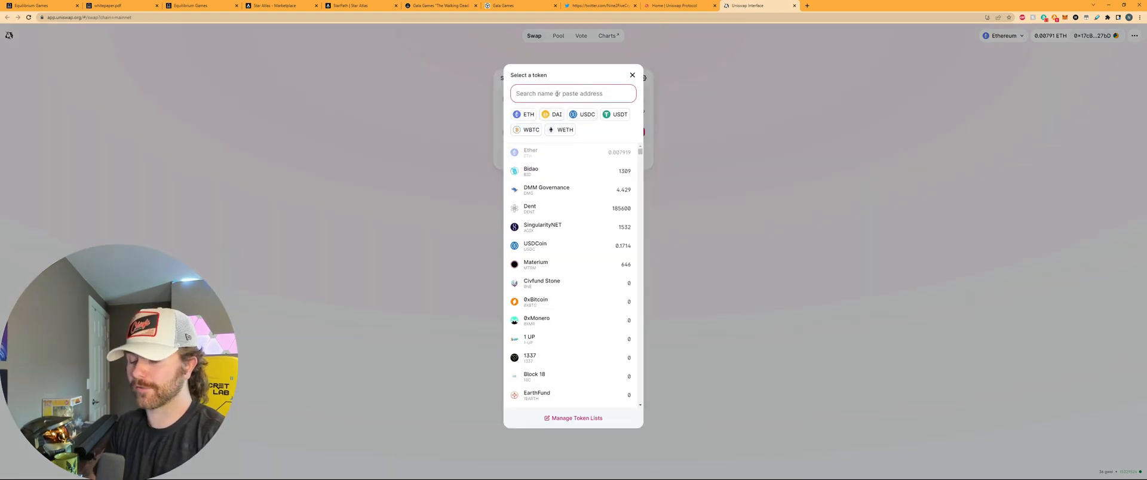
Search 'mt' and pick Materium as the receive token, keeping ETH as payment.
text(mtrm)
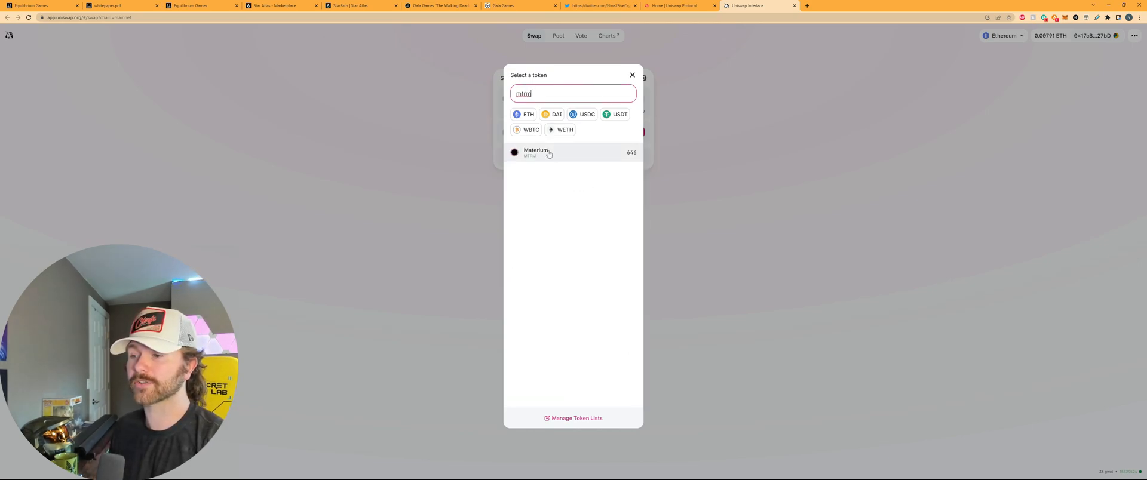
click(548, 152)
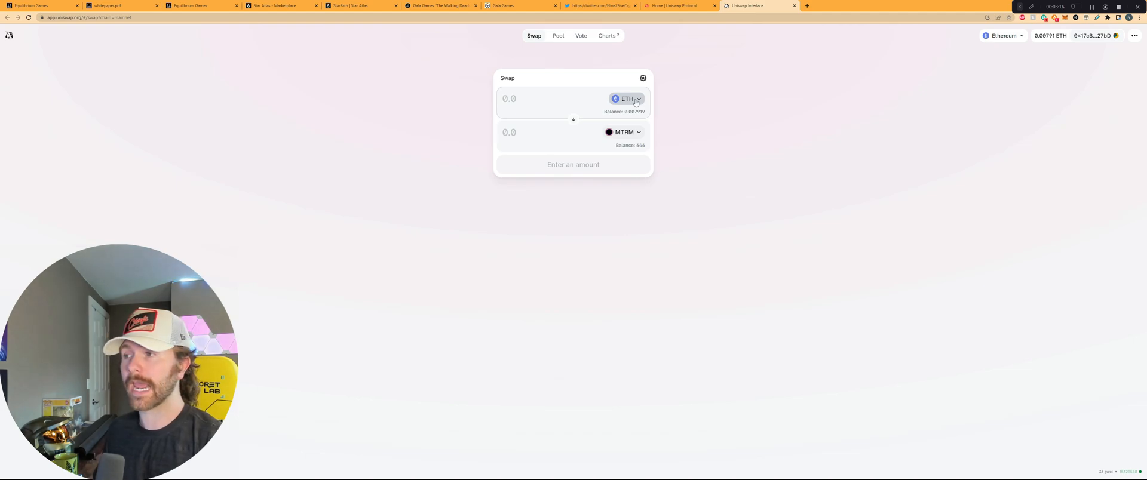
click(627, 98)
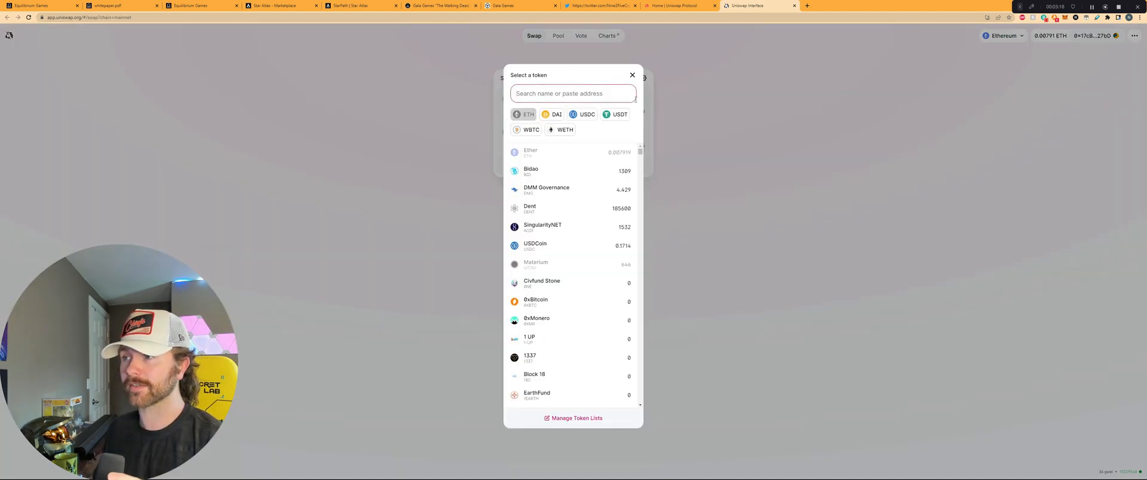
click(535, 265)
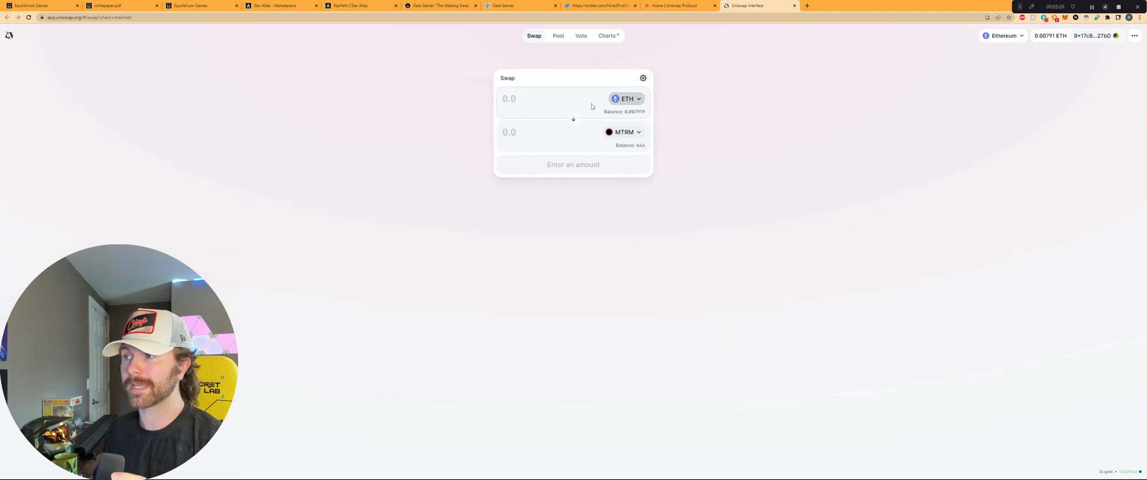
mouse_move(602, 133)
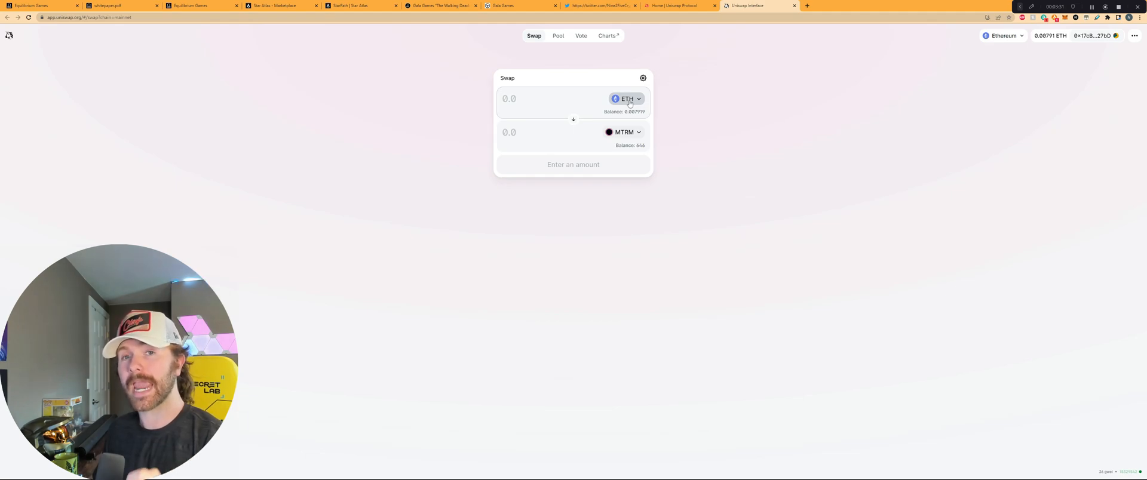
Search 'wet' and choose WETH as the token to pay with.
click(625, 99)
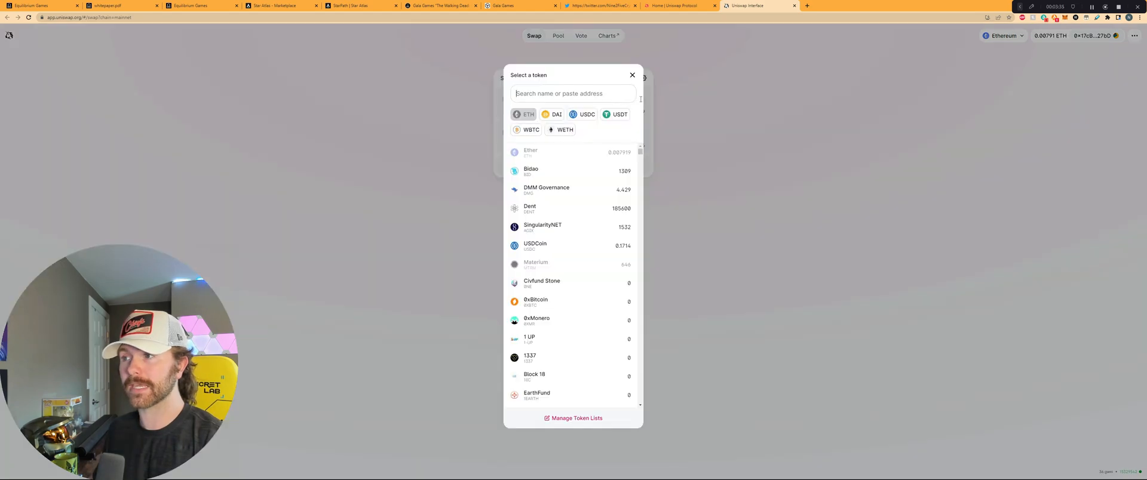
text(wet)
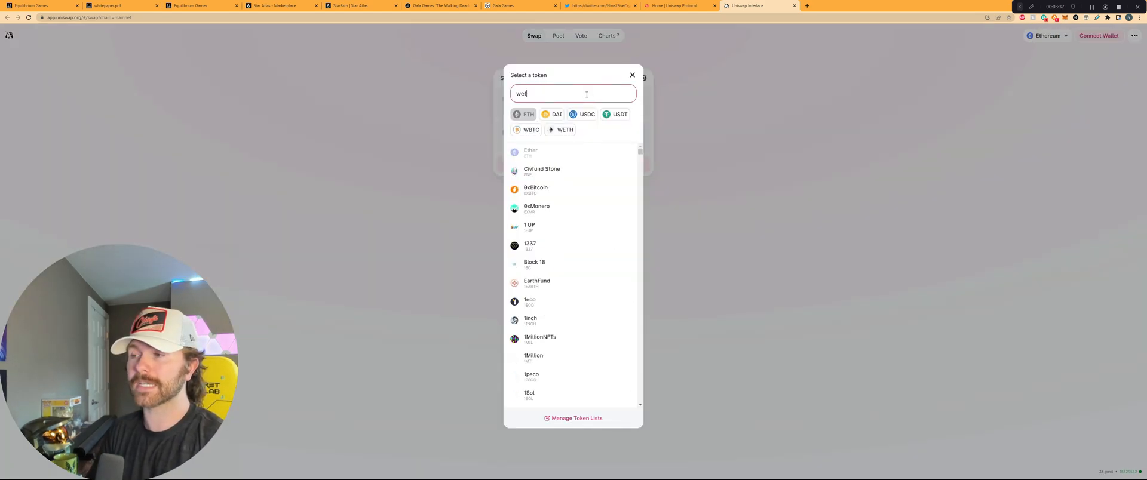
click(561, 130)
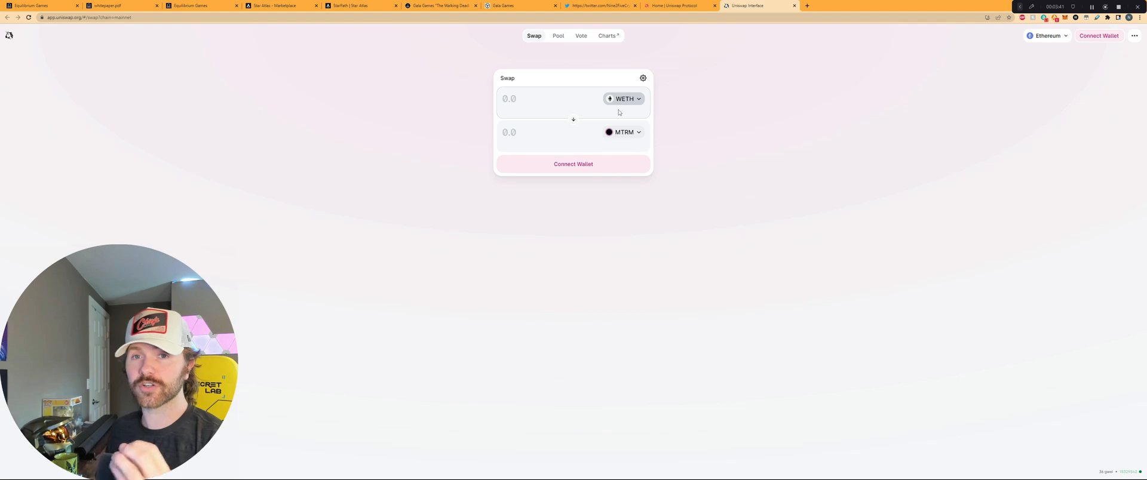
mouse_move(603, 117)
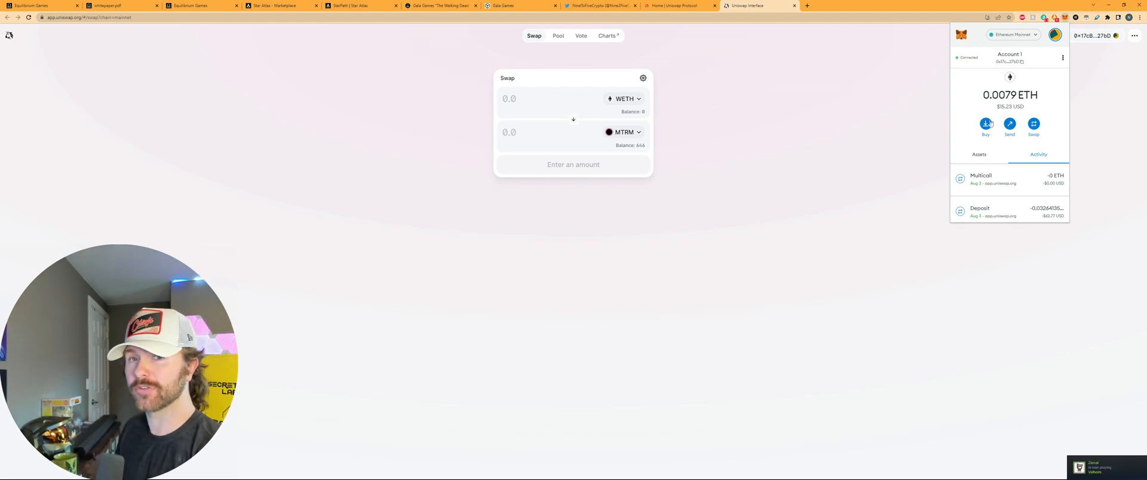
Browse MetaMask's Deposit ETH options, then close them.
click(986, 124)
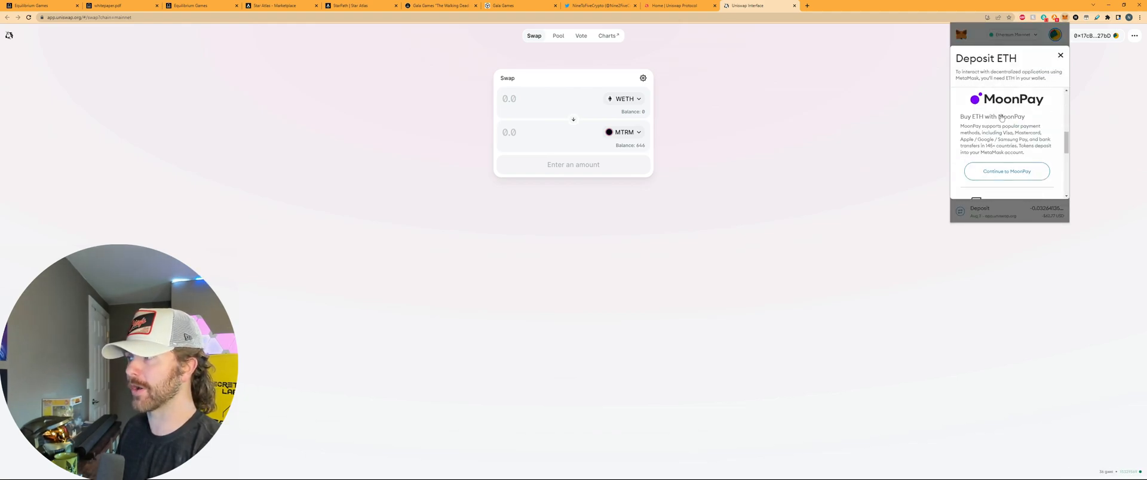
scroll(down, 3)
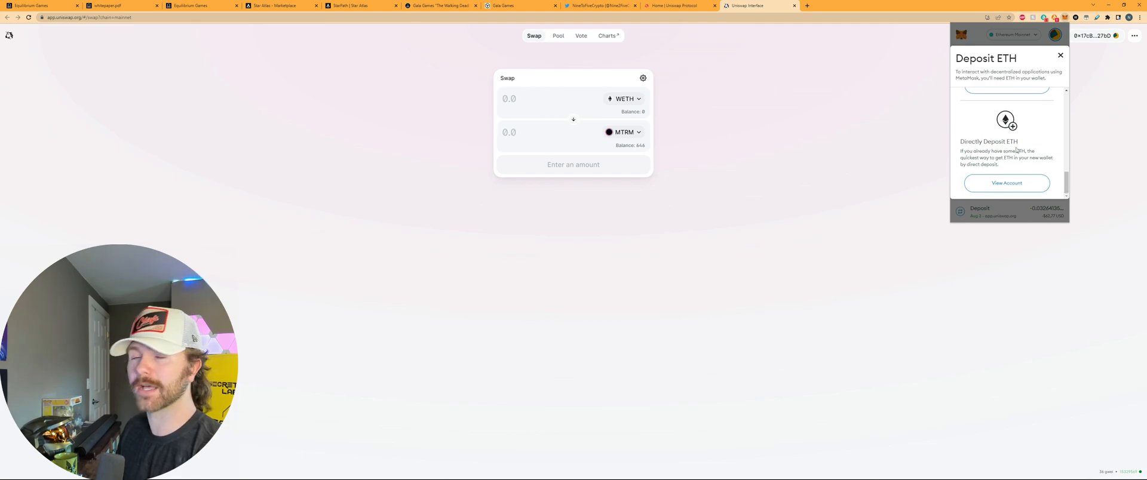
click(1060, 55)
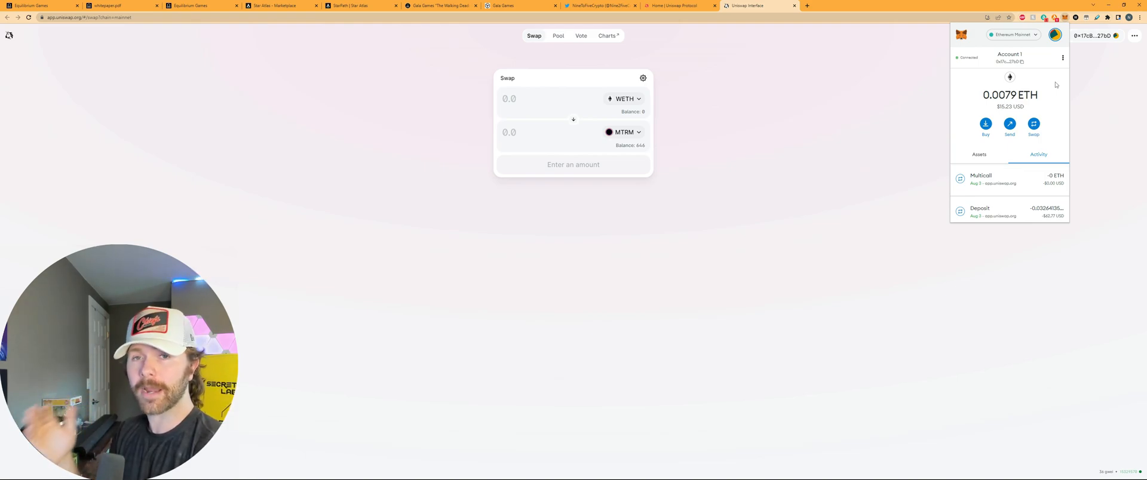
click(916, 103)
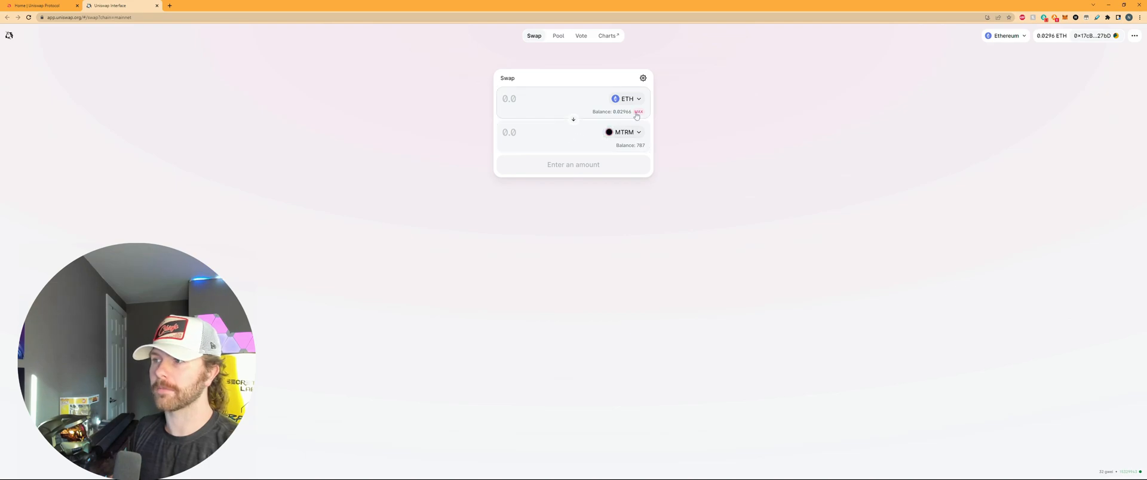
Swap the maximum ~0.01966 ETH for 174 MTRM after checking route details, then confirm.
click(638, 111)
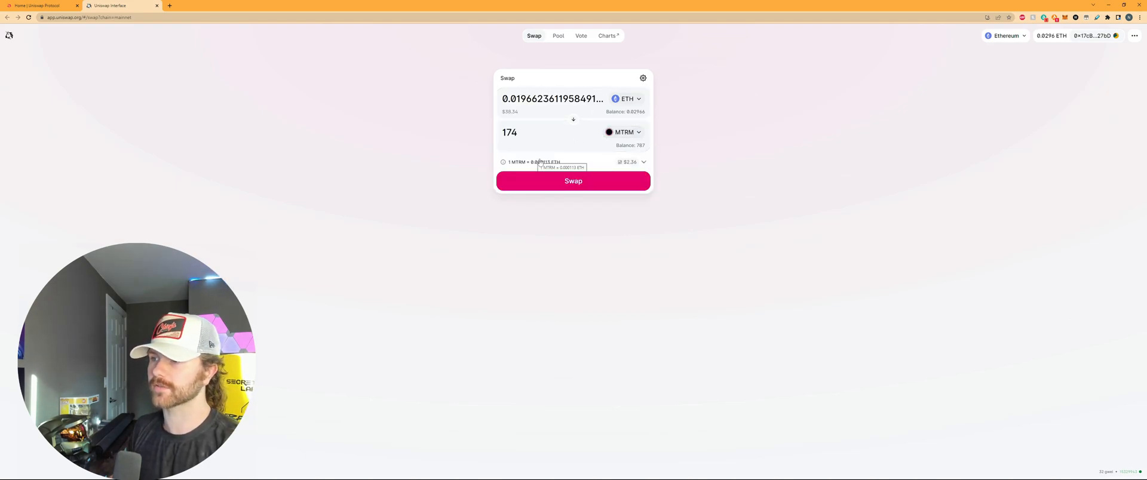
click(642, 161)
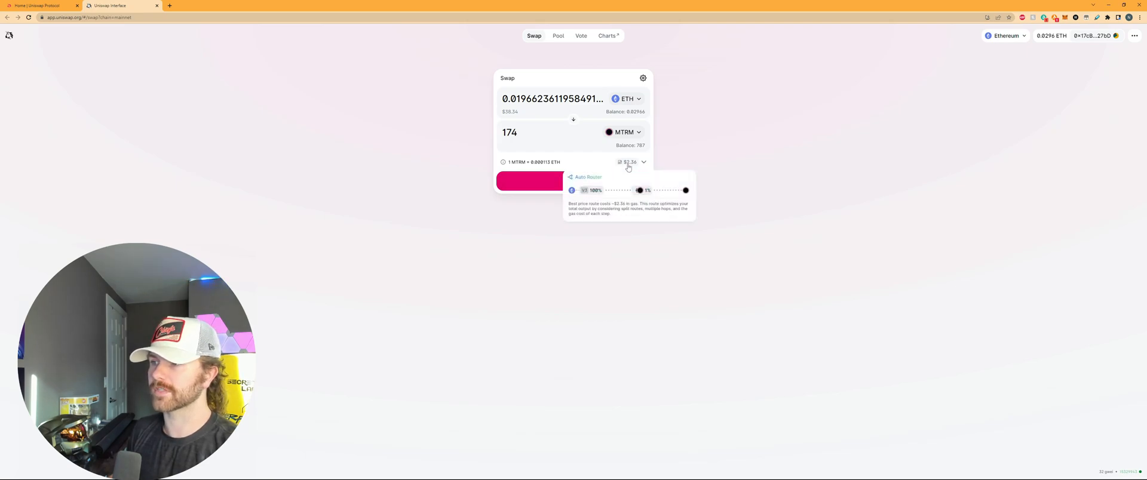
click(573, 180)
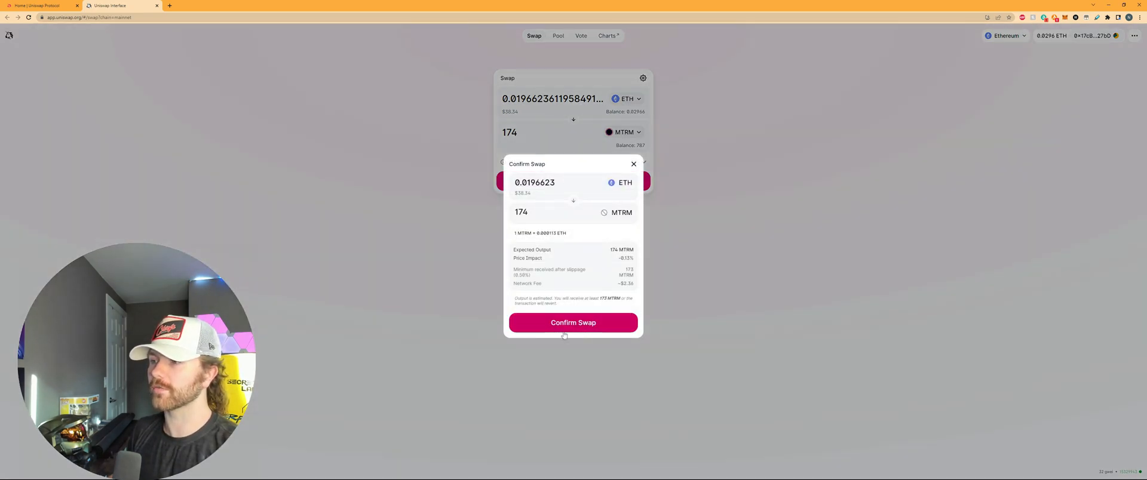
click(573, 323)
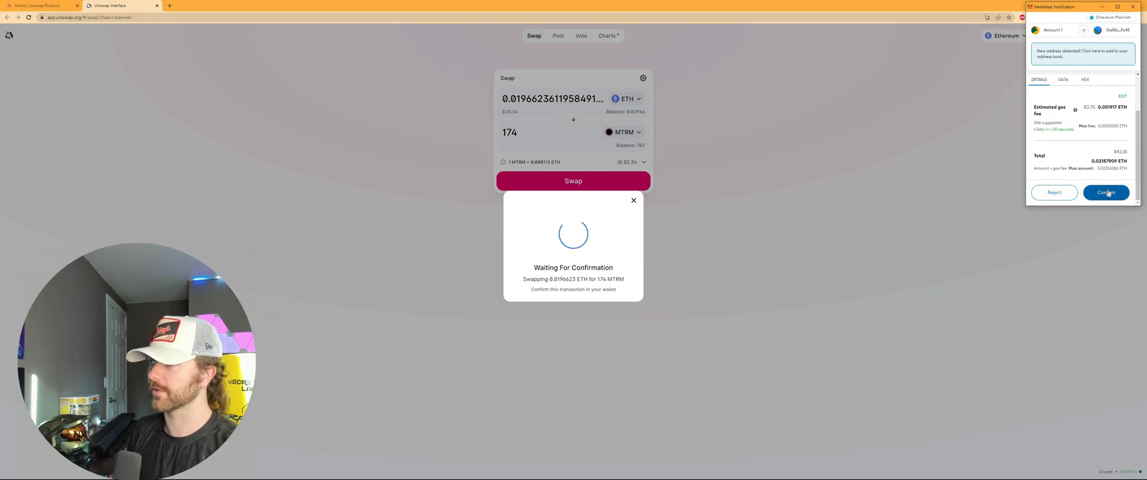
Confirm the swap in MetaMask, dismiss the submitted notice, and return to Twitter.
click(1106, 193)
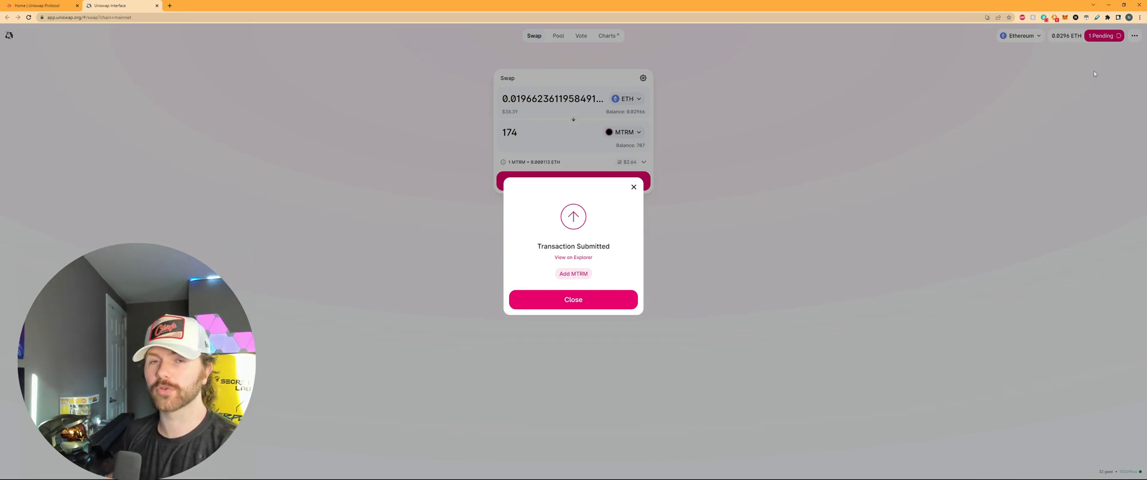
mouse_move(1129, 102)
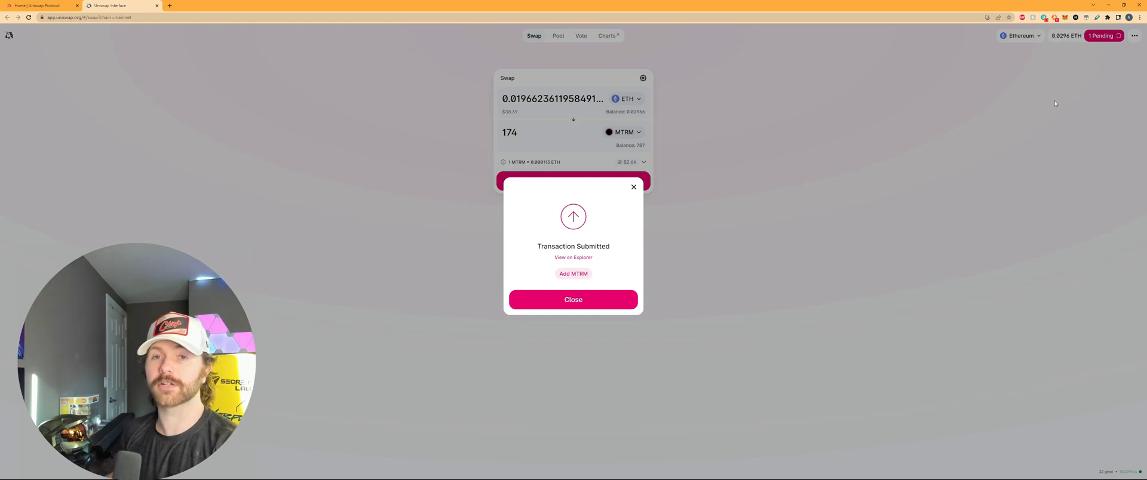
click(573, 300)
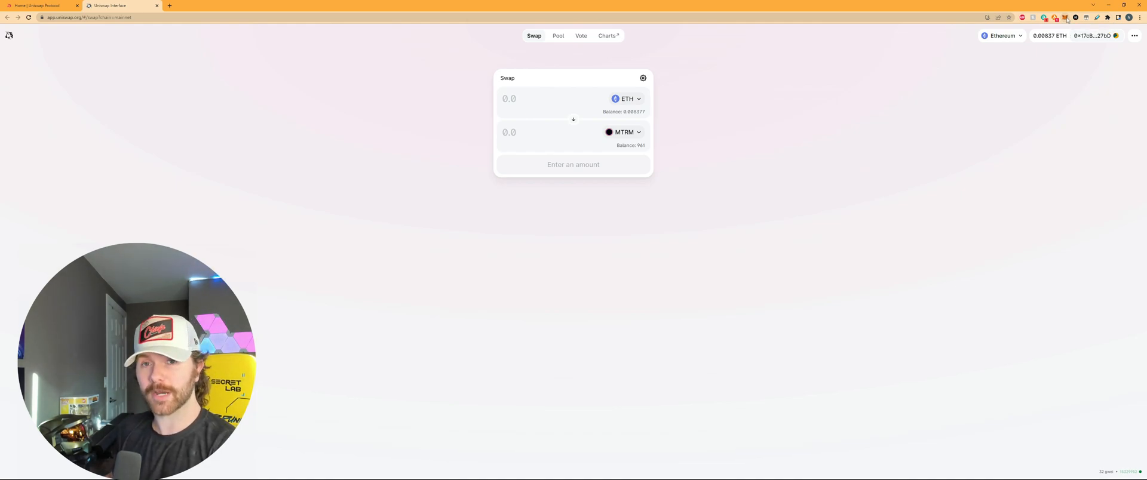
click(201, 5)
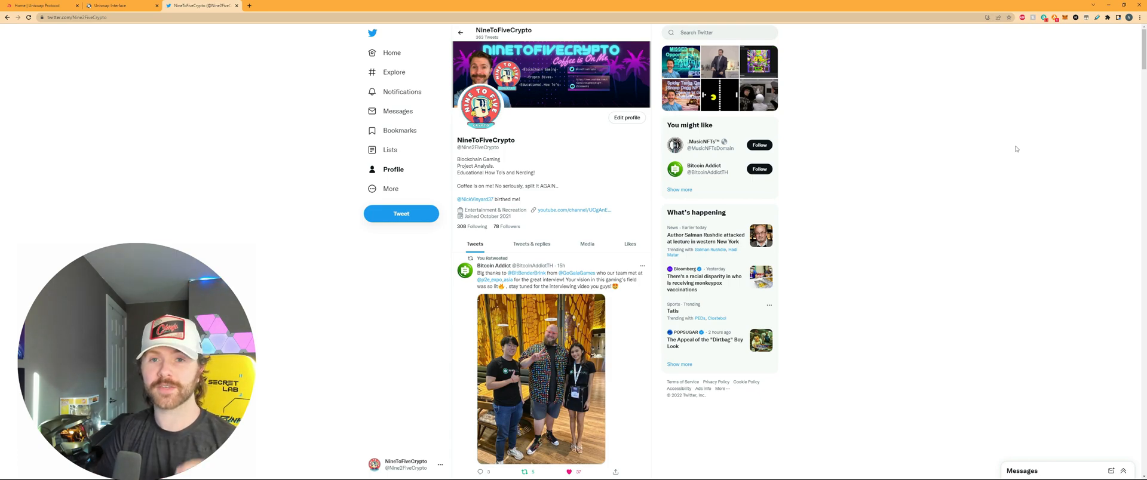